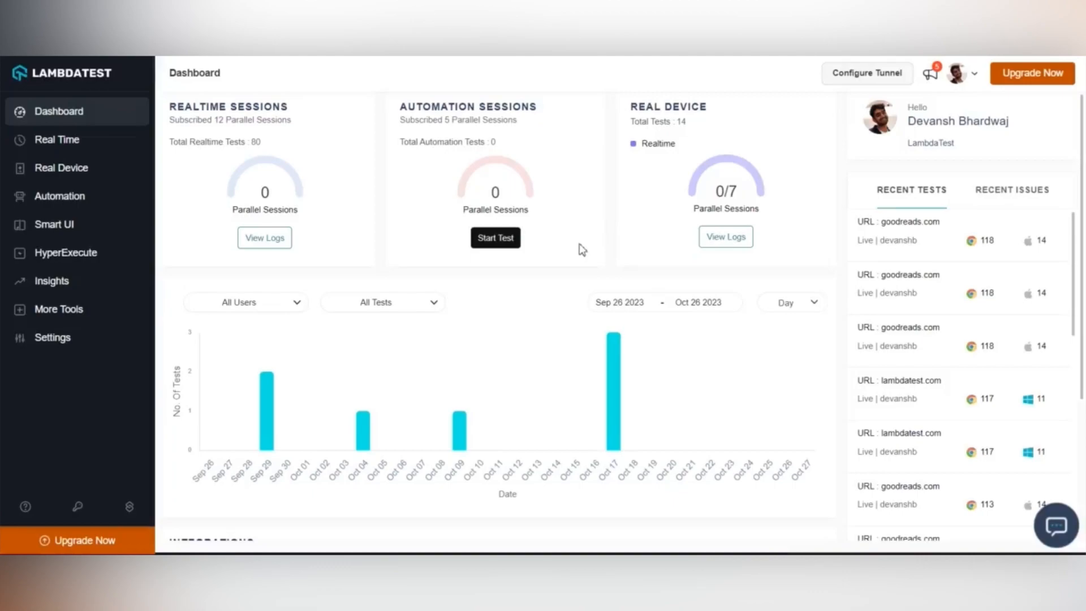
# Step: Download the UnderPass desktop app from the Configure Tunnel panel's Desktop App options
pyautogui.scroll(-3)
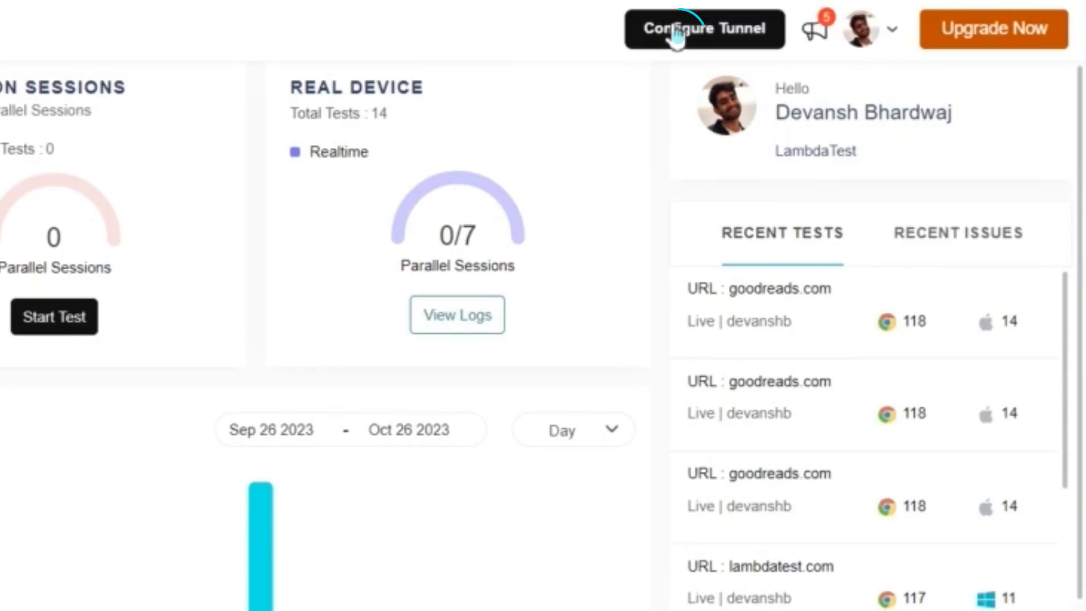
pyautogui.click(706, 28)
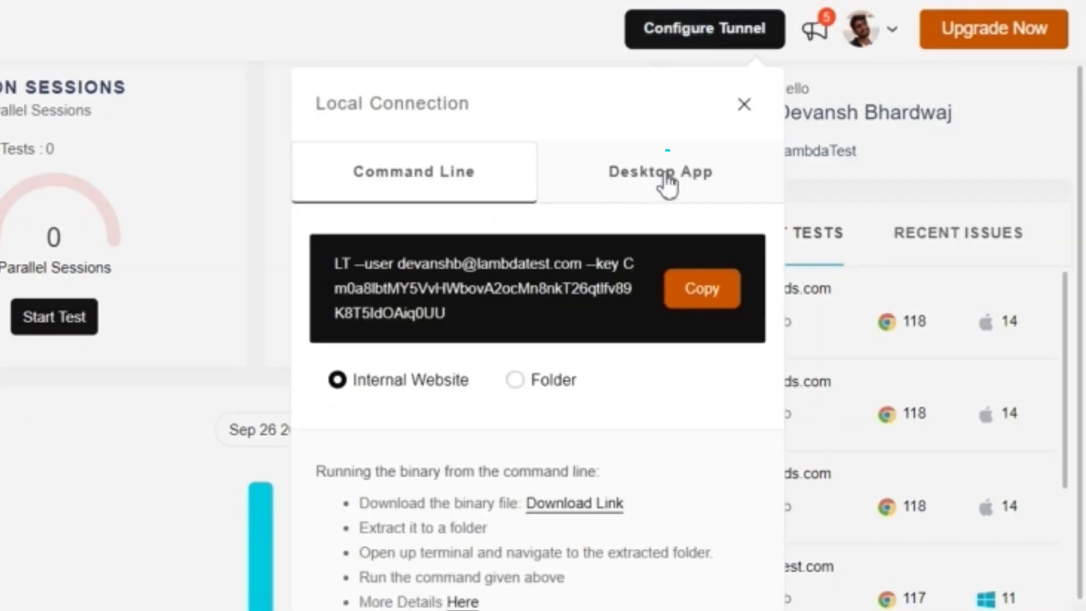
pyautogui.click(660, 172)
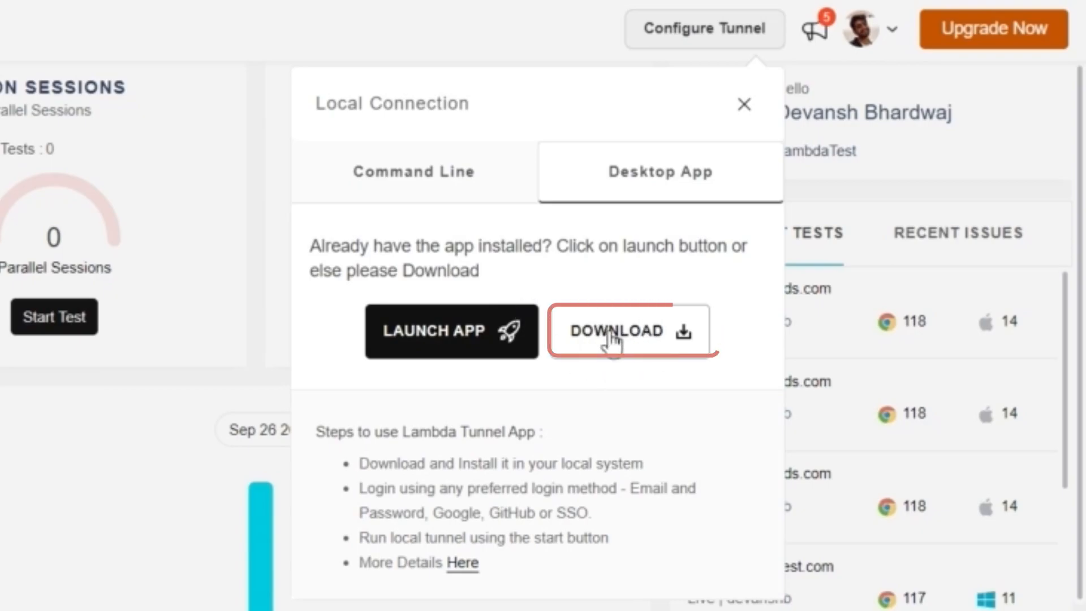
pyautogui.click(632, 331)
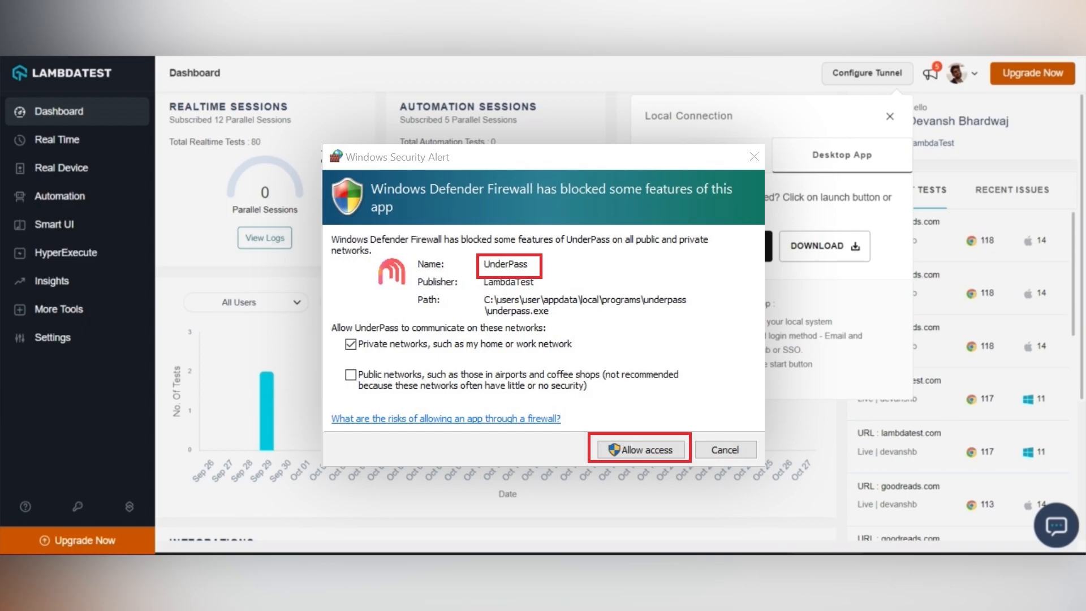
# Step: Allow UnderPass through the Windows firewall and launch the desktop app to its login screen
pyautogui.click(640, 449)
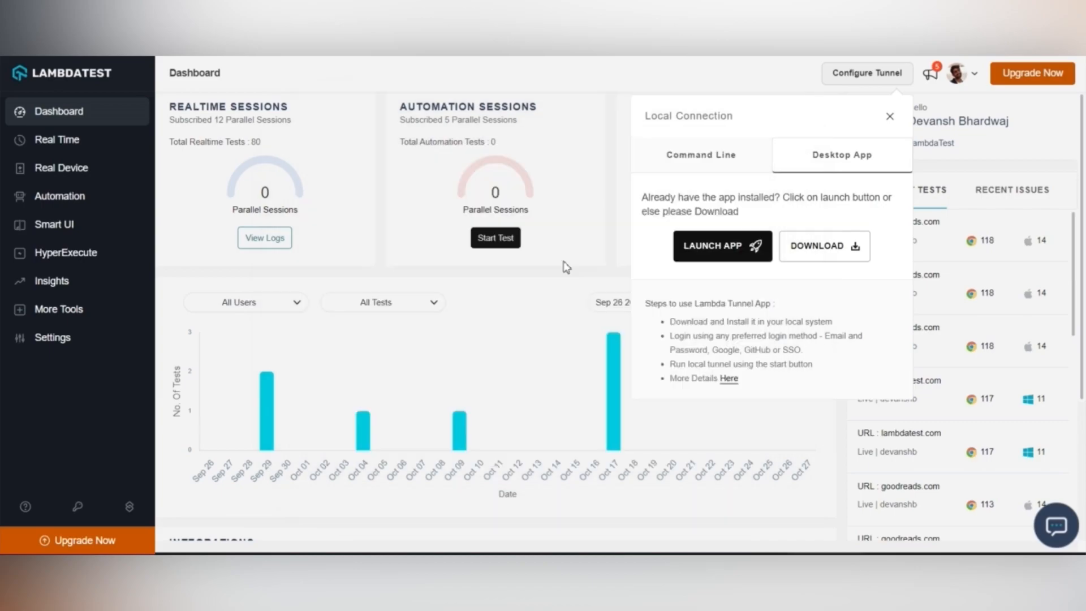
pyautogui.click(722, 247)
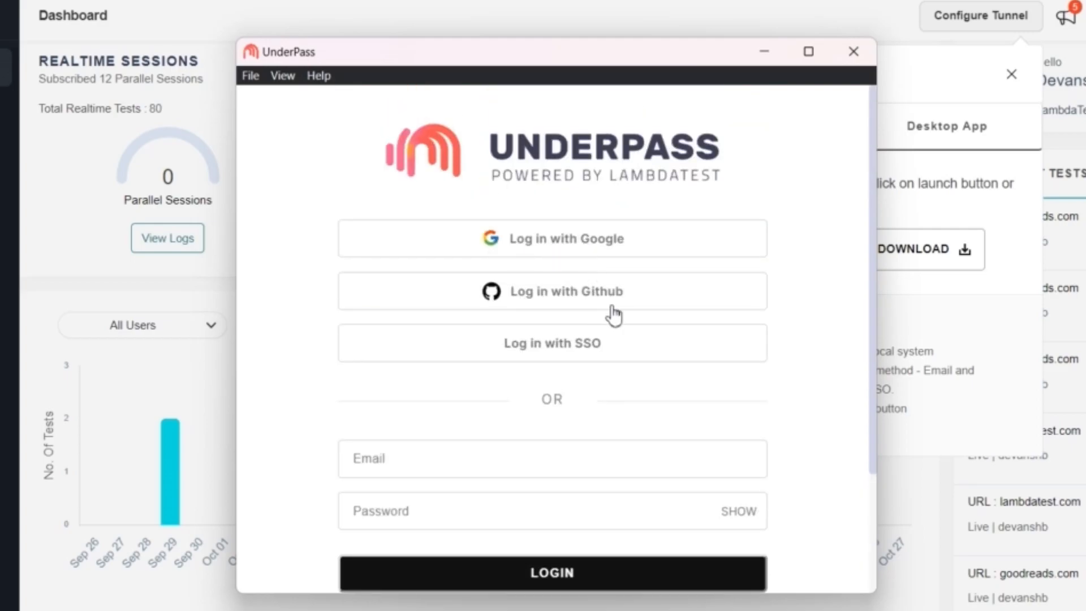
# Step: Sign in to UnderPass with the first Google account so the new-tunnel form appears
pyautogui.click(552, 239)
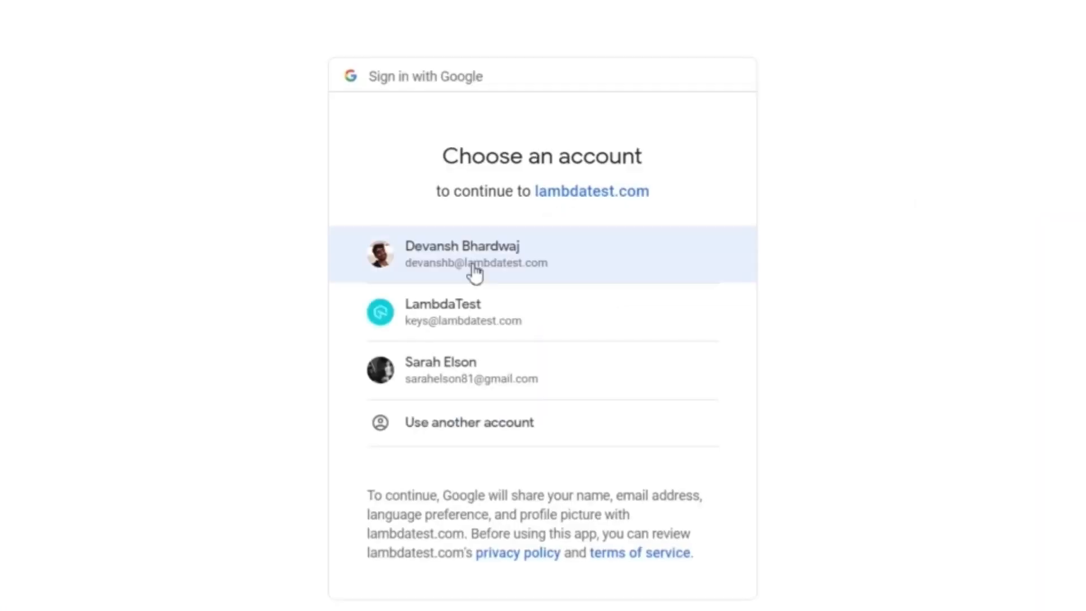
pyautogui.click(474, 255)
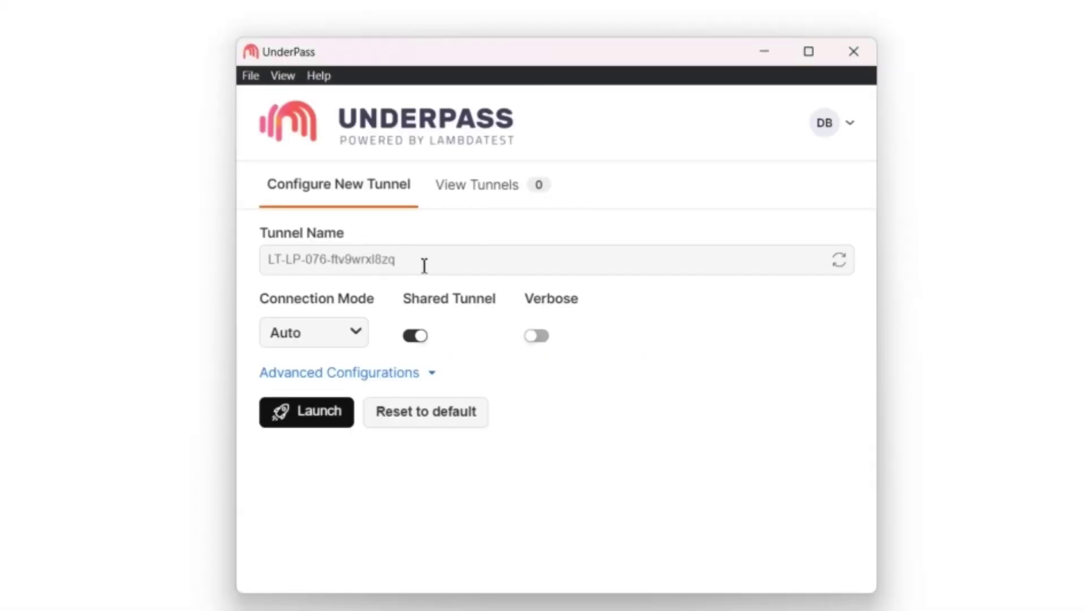
# Step: Start typing 'LT-tes', regenerate a random name and launch tunnel LT-LP-076-p1z91xs6oig with defaults
pyautogui.write('LT-test')
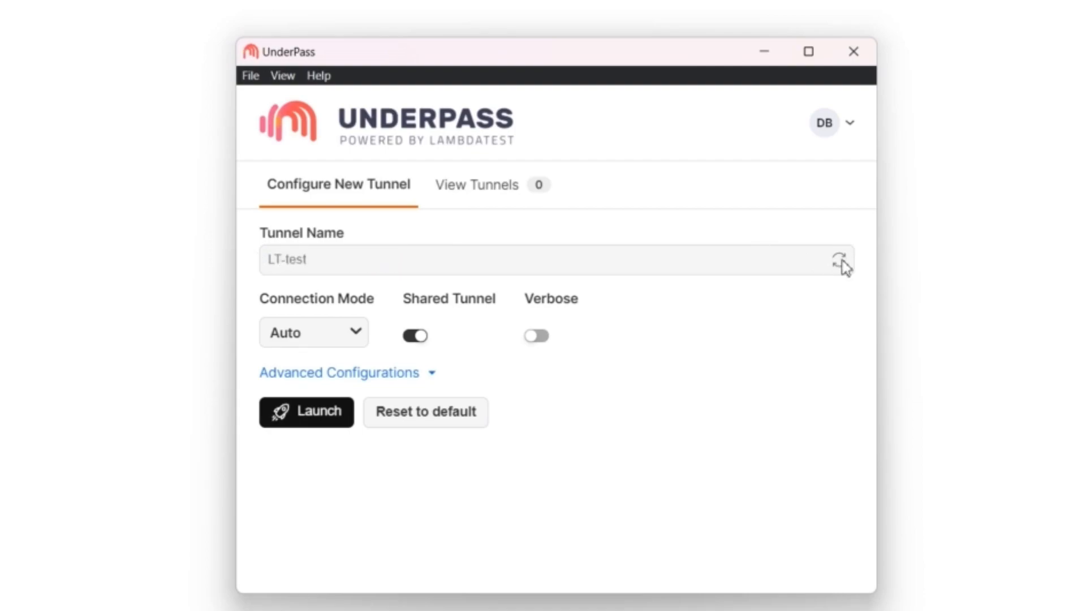
pyautogui.click(840, 260)
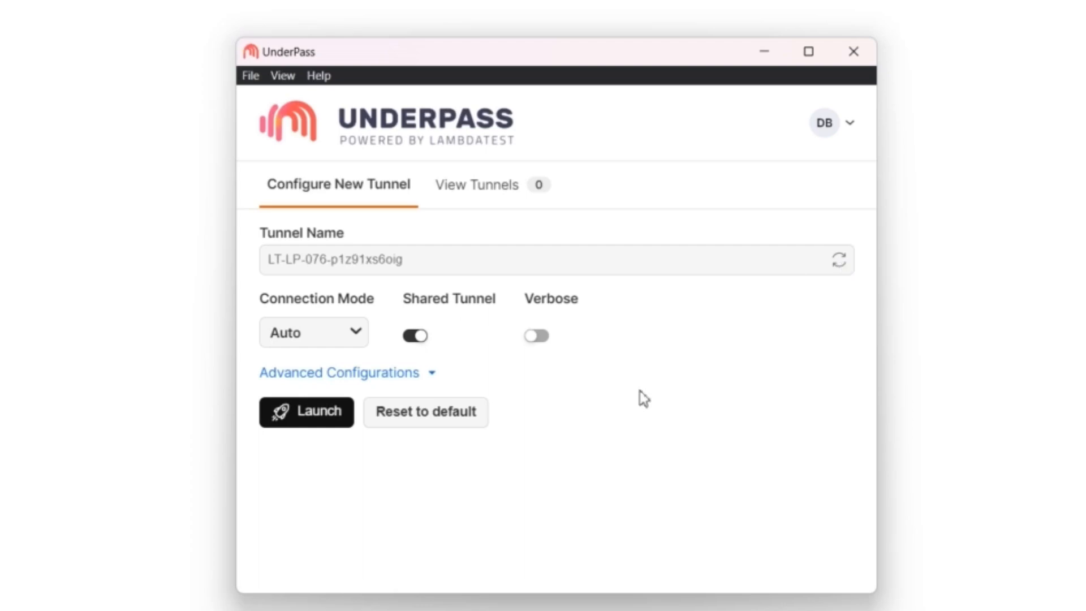
pyautogui.click(306, 412)
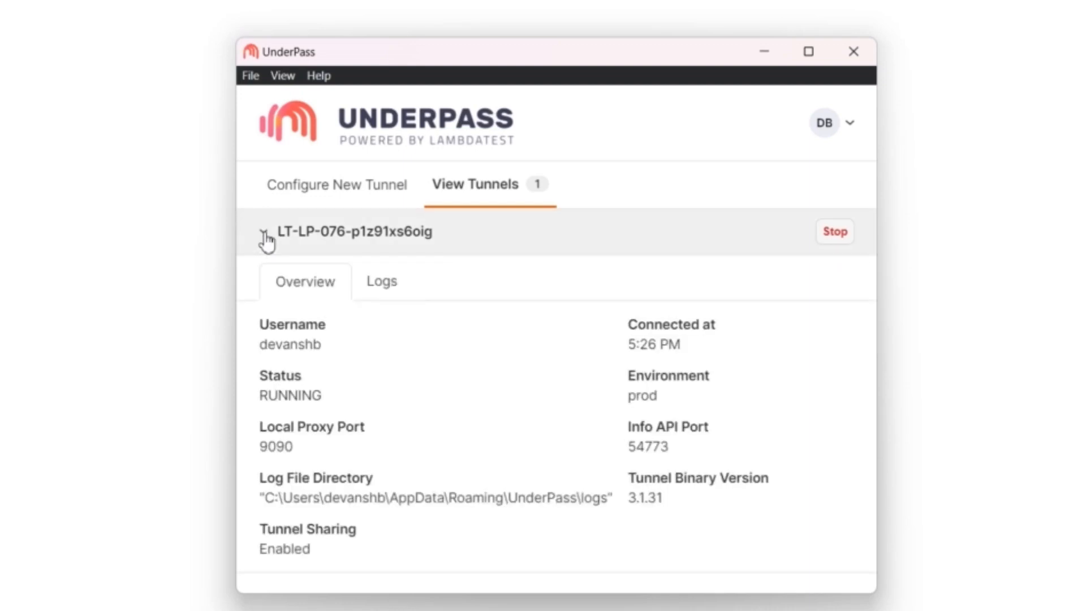
# Step: Confirm tunnel LT-LP-076-p1z91xs6oig shows RUNNING status and collapse its details row
pyautogui.doubleClick(289, 394)
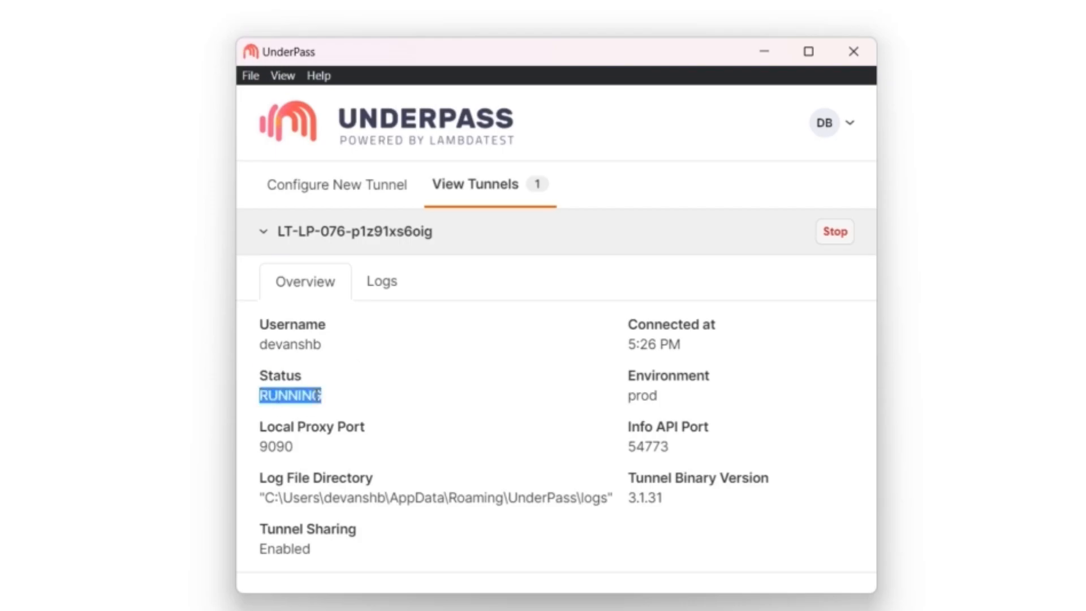
pyautogui.click(262, 232)
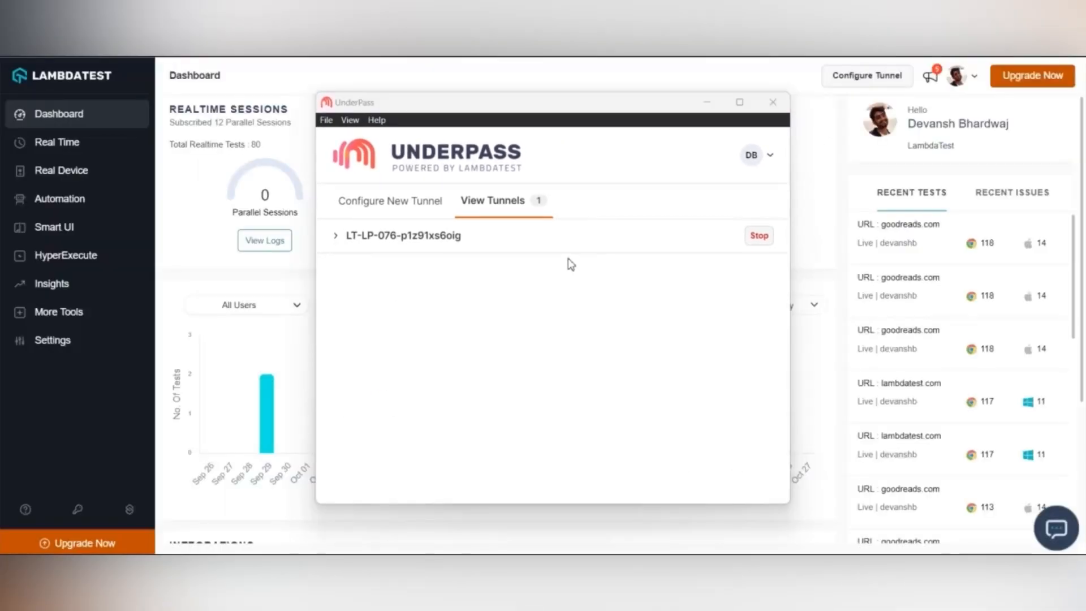
pyautogui.moveTo(374, 229)
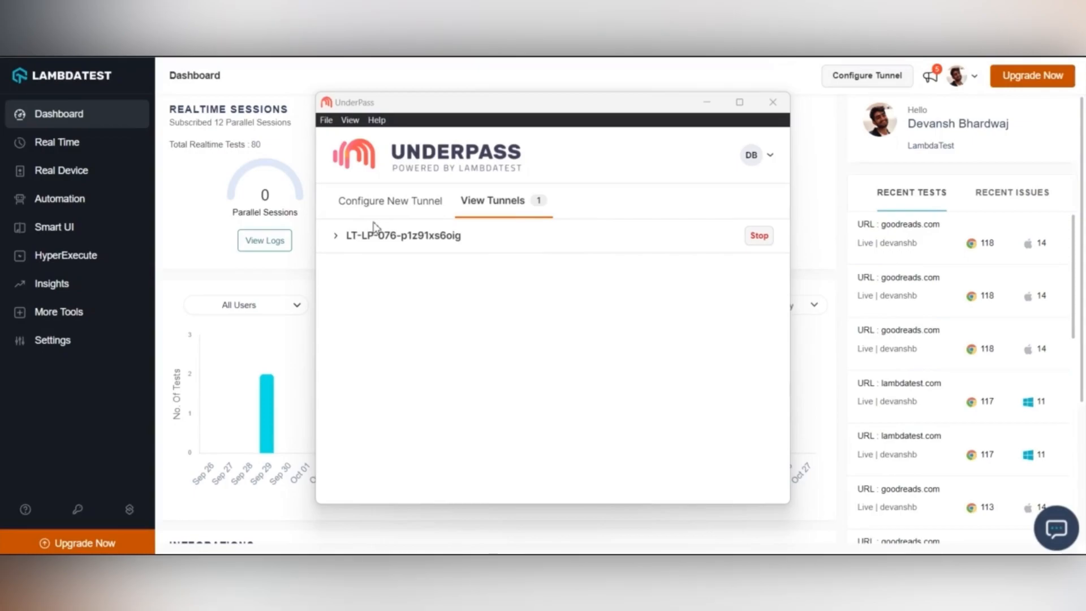
# Step: Launch a second tunnel from the Configure New Tunnel form, check the tunnel count, and return to the form
pyautogui.click(391, 201)
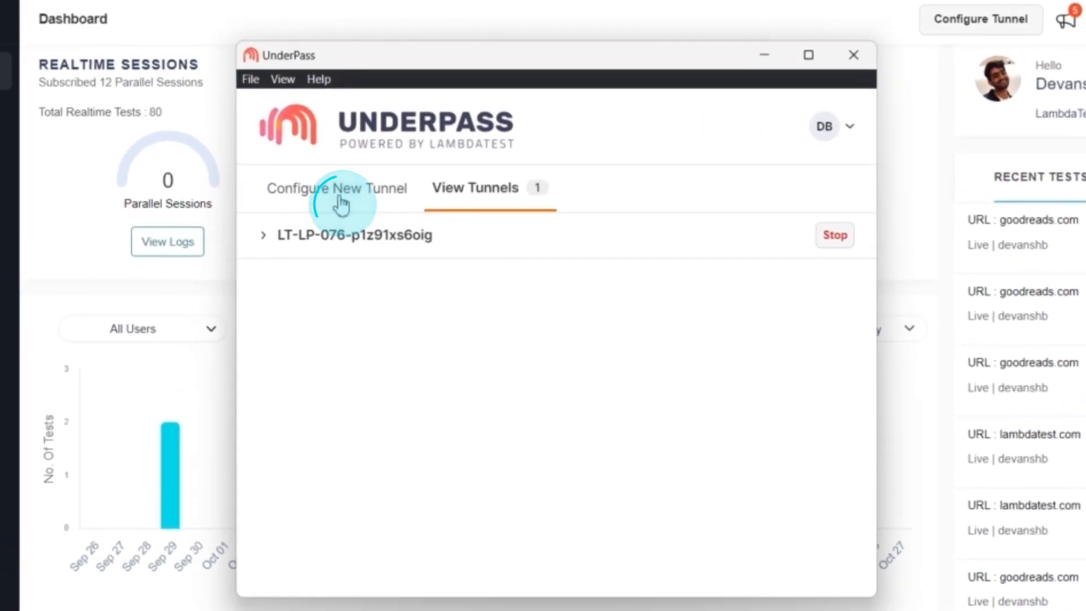
pyautogui.click(339, 188)
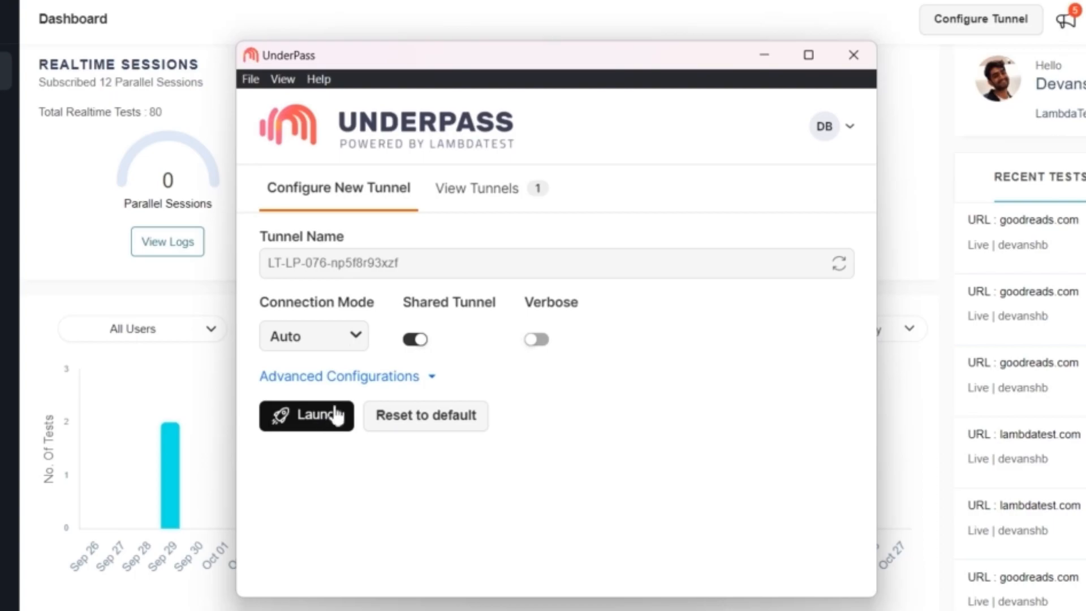
pyautogui.click(339, 377)
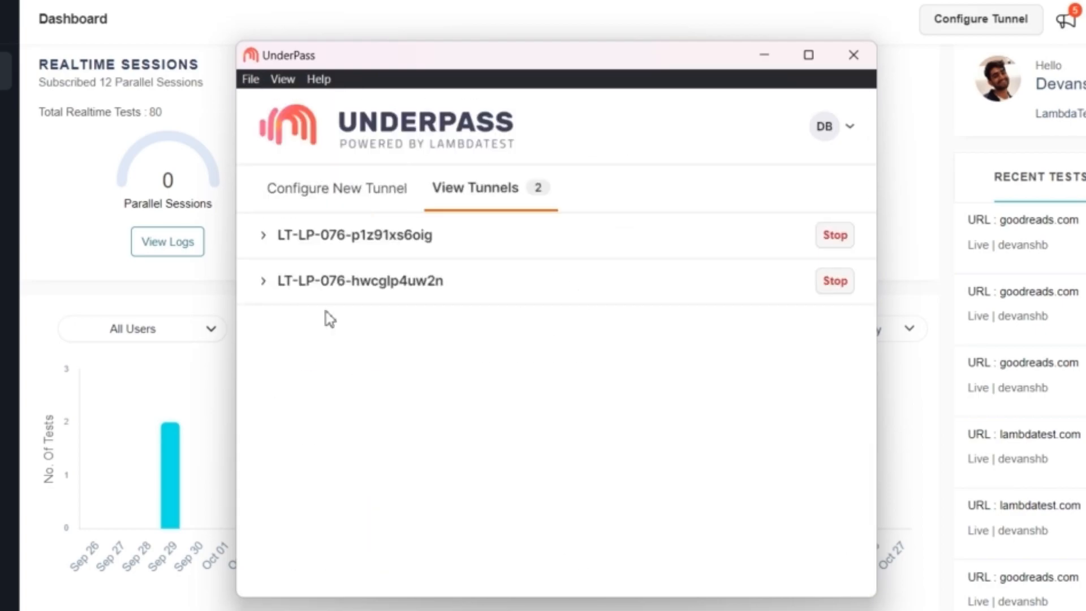
pyautogui.click(337, 188)
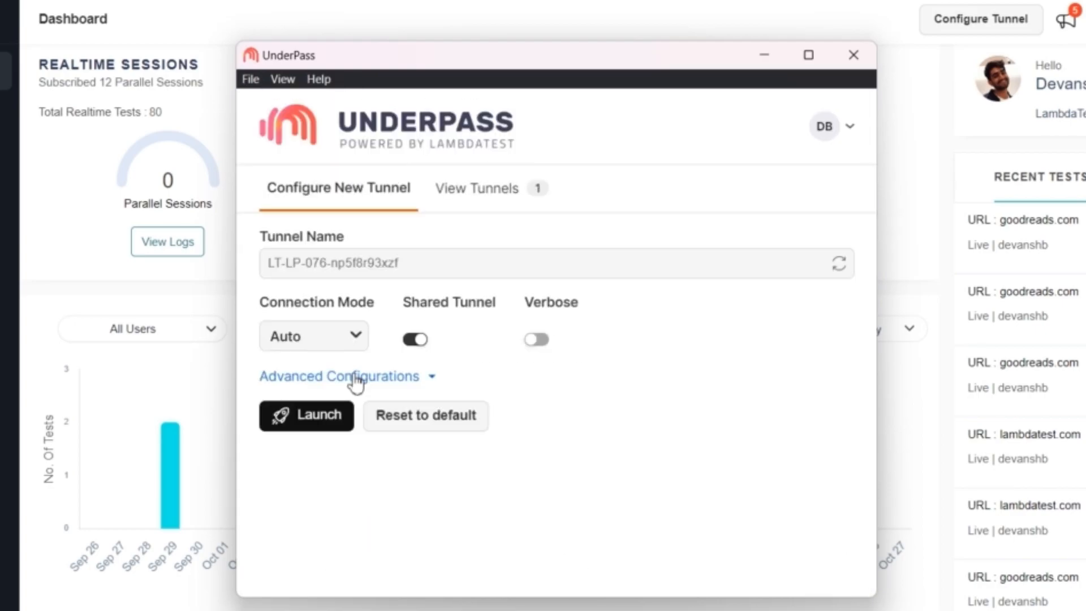